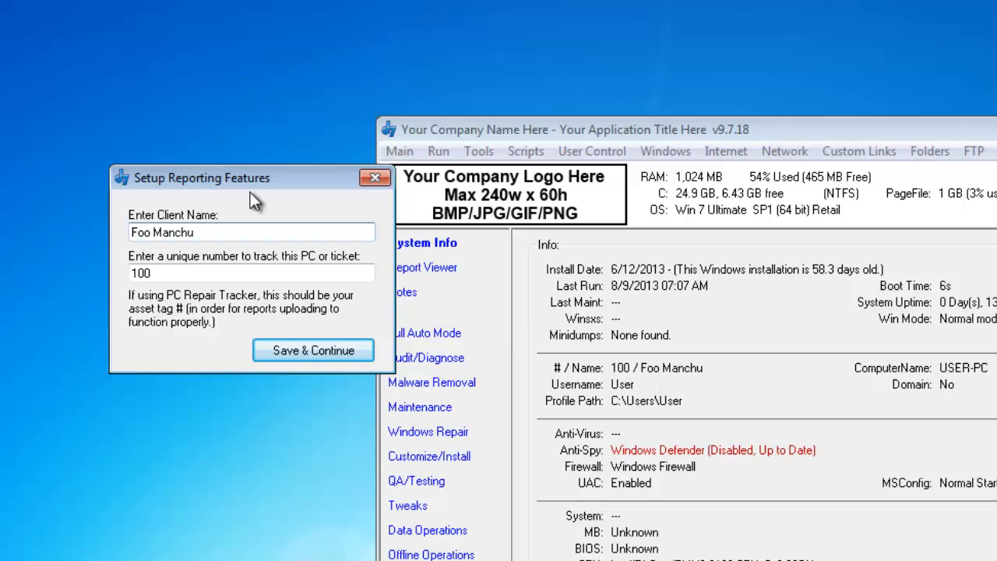
# - Enter 'Me' as the start of the client name in Setup Reporting Features
pyautogui.write('Me')
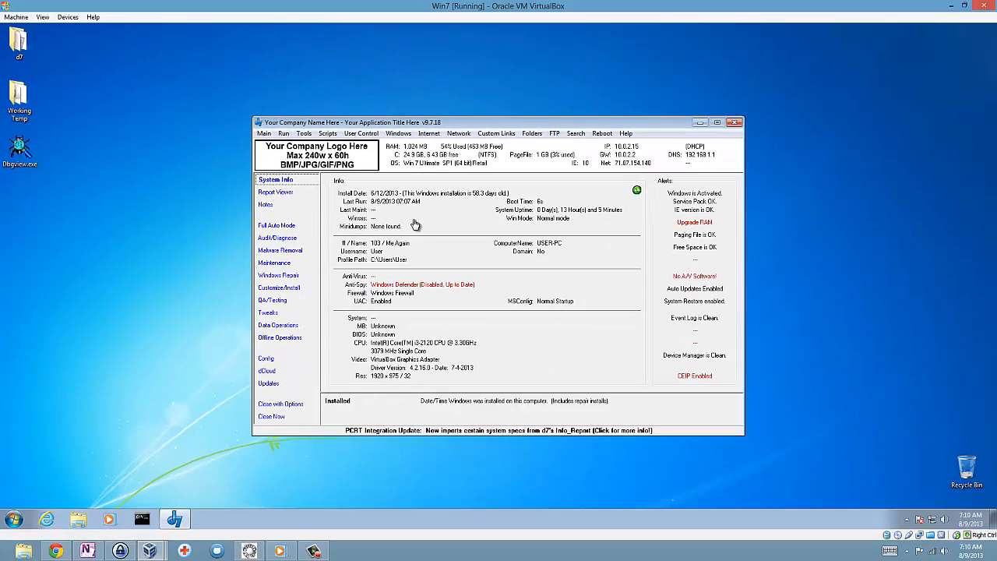
# - Start Full Auto Mode's report generation to produce an Info report for this PC
pyautogui.click(275, 262)
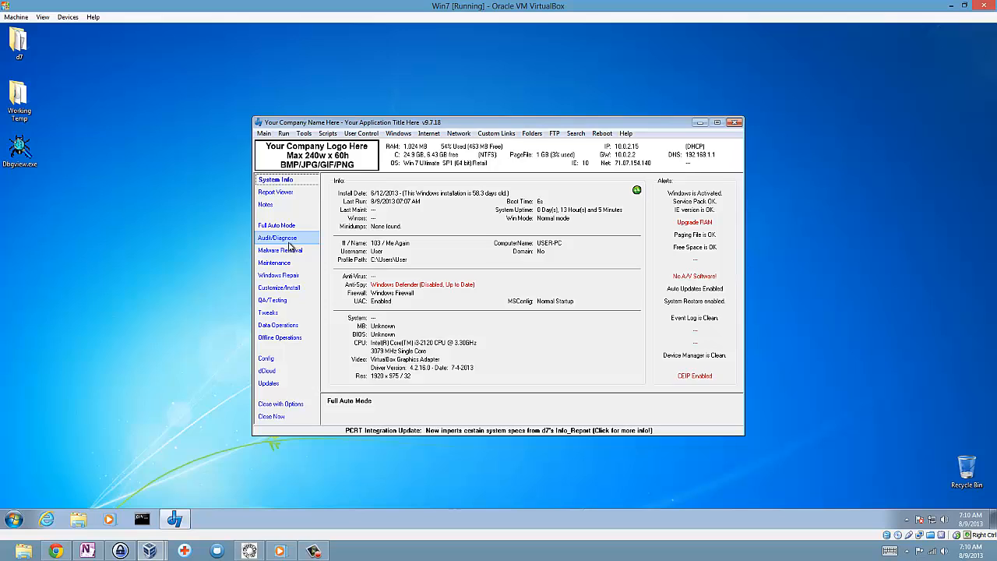
pyautogui.click(278, 237)
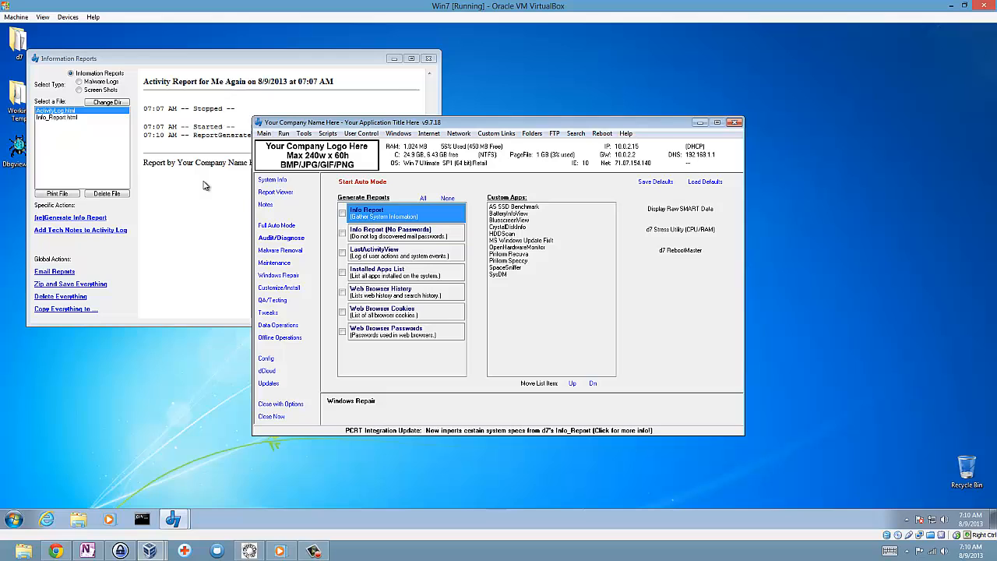
# - View Info_Report.html for Me Again in d7's report viewer
pyautogui.doubleClick(57, 119)
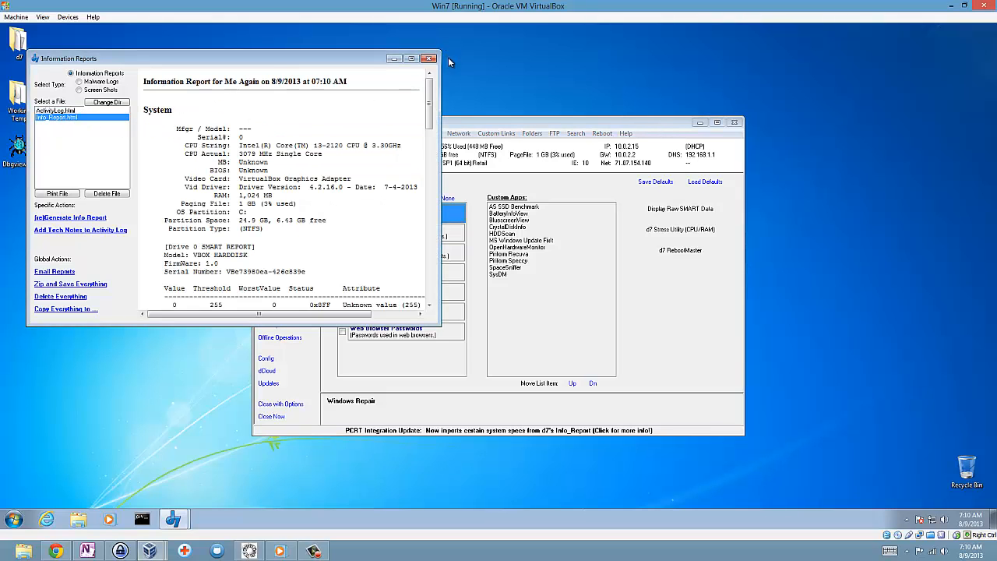
pyautogui.moveTo(362, 206)
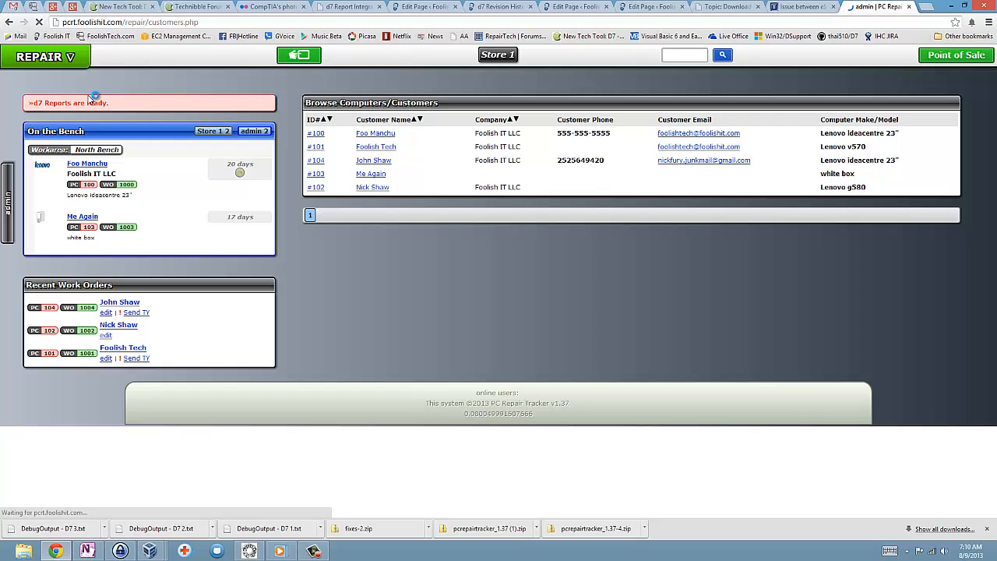
# - Attach the pending Me Again d7 report zip to its work order from the pending-reports page
pyautogui.click(70, 103)
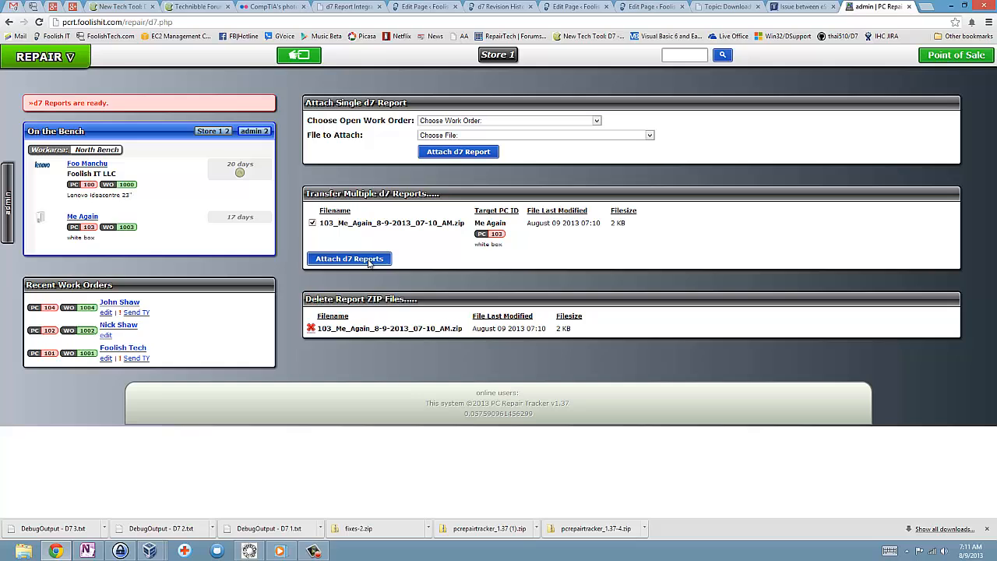
pyautogui.click(349, 259)
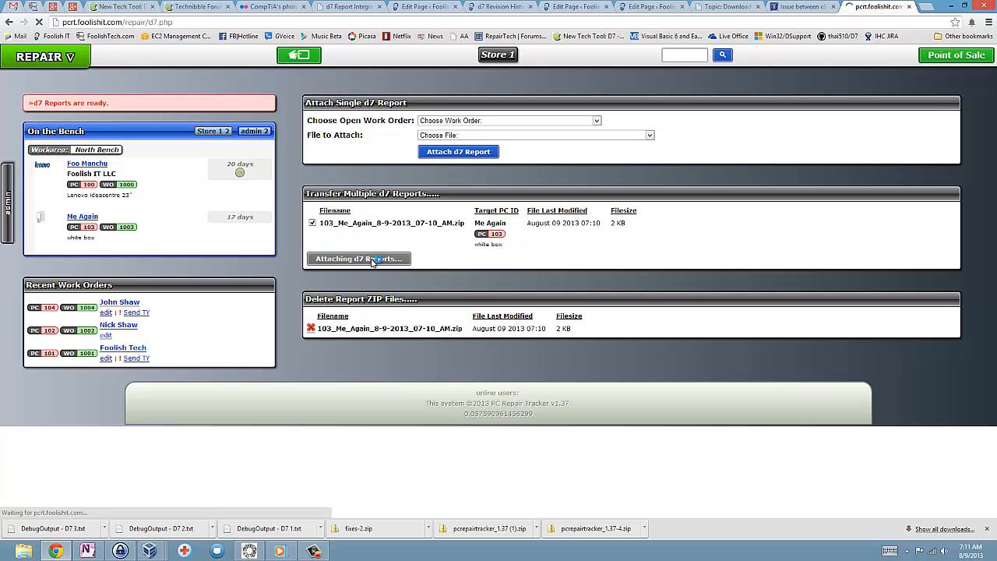
pyautogui.click(359, 258)
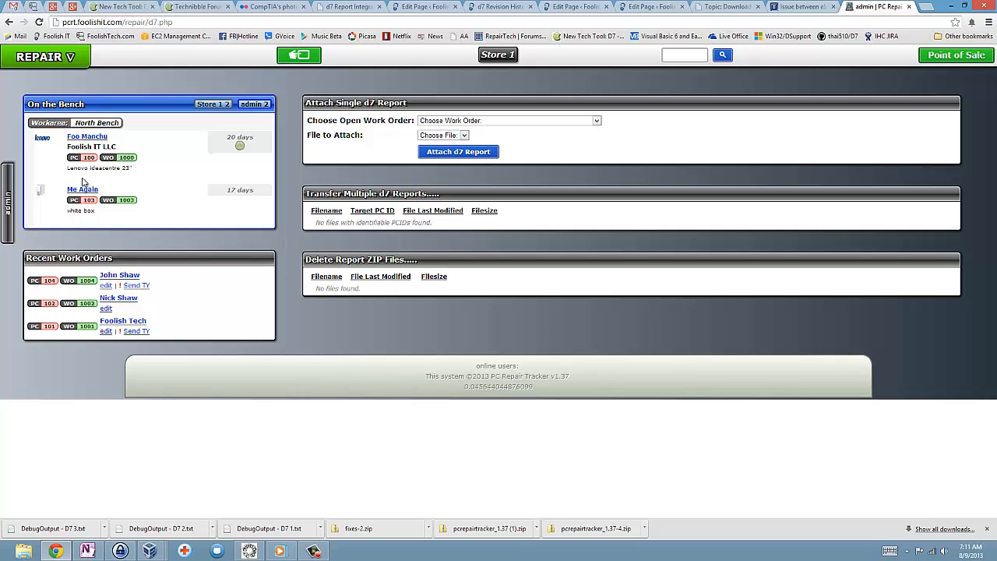
# - Import the d7 report's PC specs into the Me Again work order and save them via Edit Owner
pyautogui.click(81, 189)
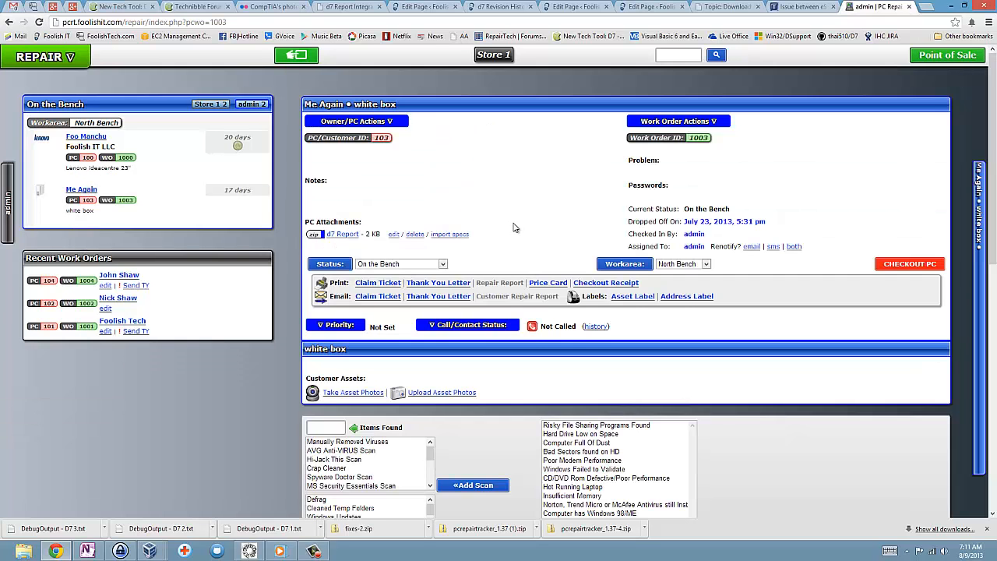
pyautogui.scroll(-3)
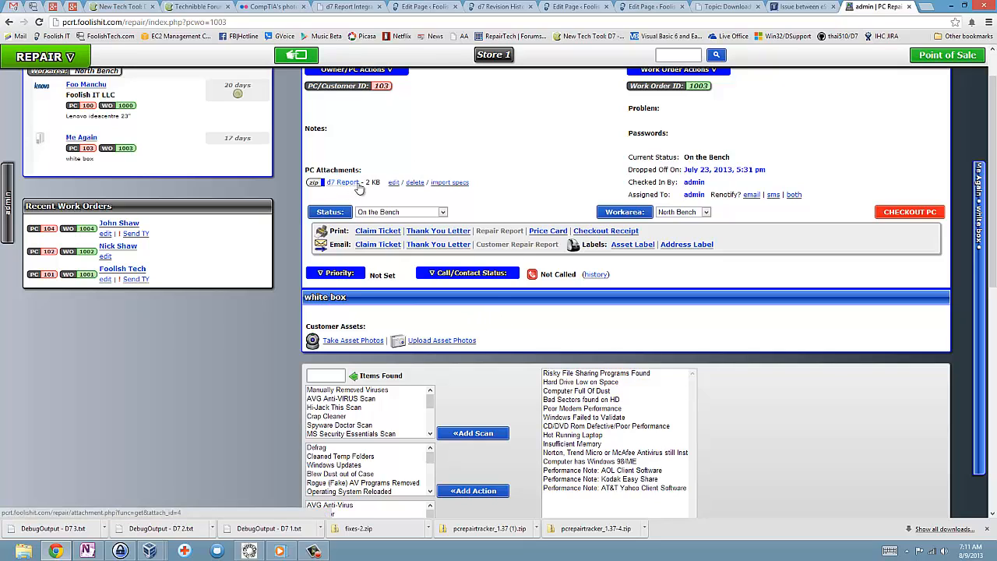
pyautogui.moveTo(450, 182)
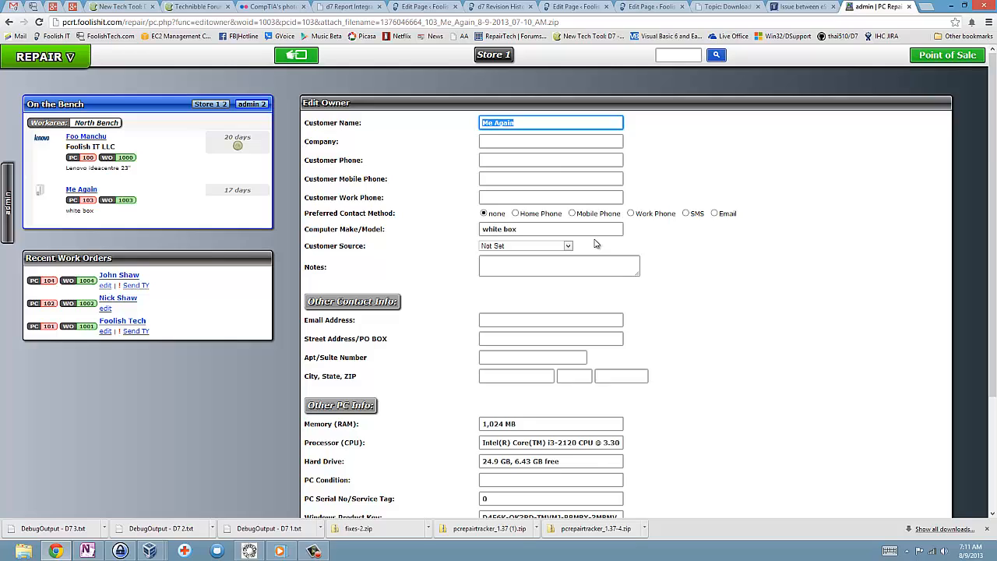
pyautogui.scroll(-3)
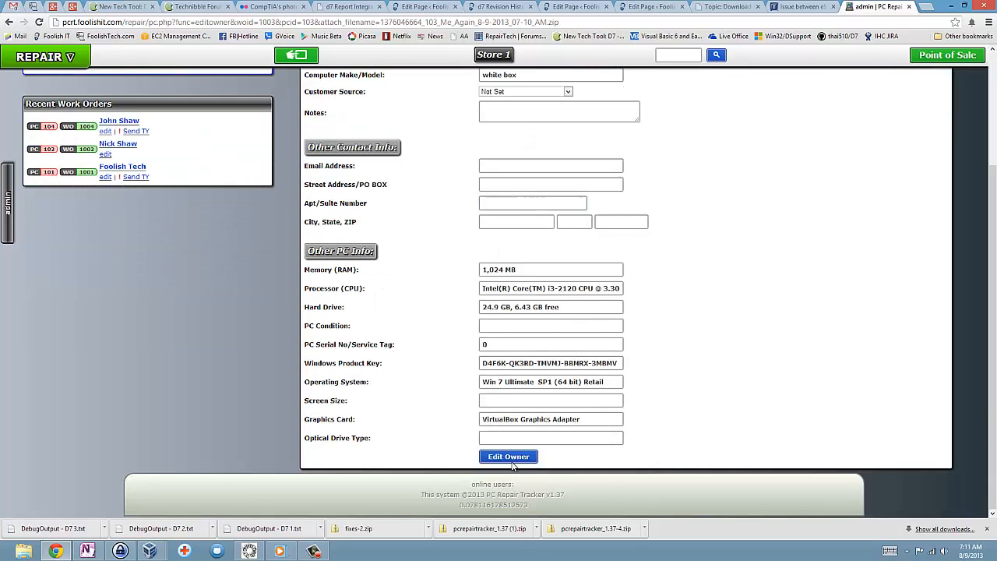
pyautogui.click(508, 456)
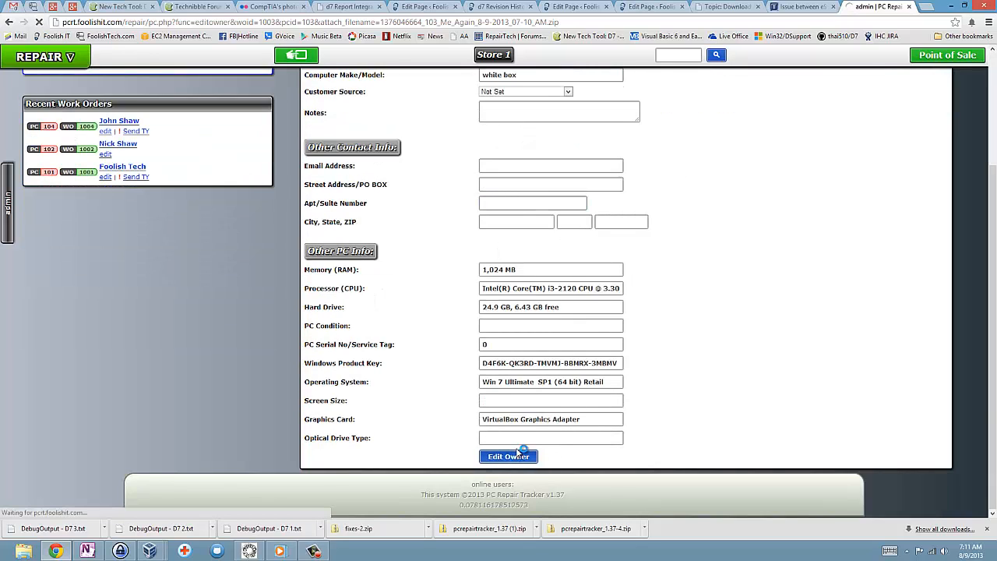
pyautogui.click(508, 455)
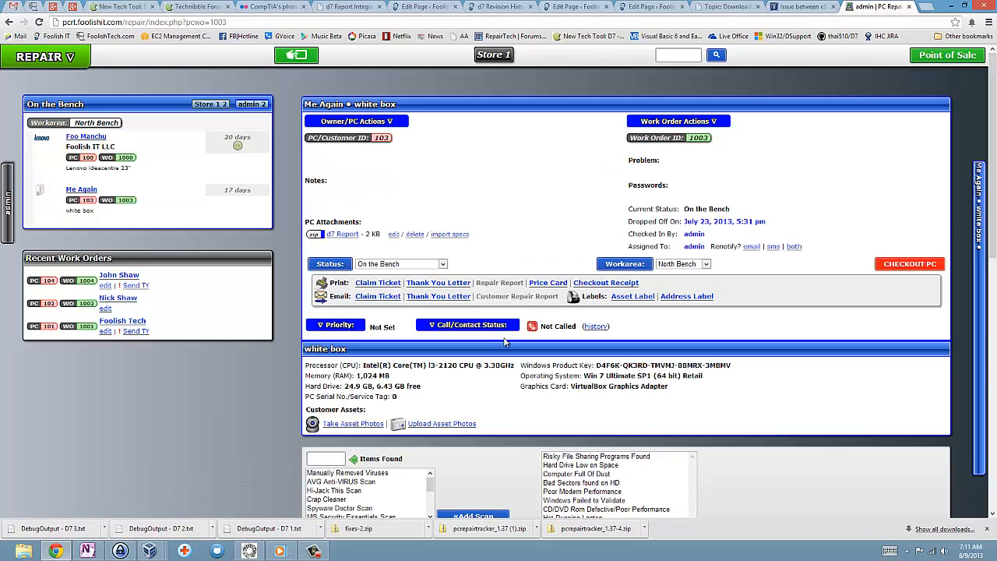
pyautogui.scroll(-3)
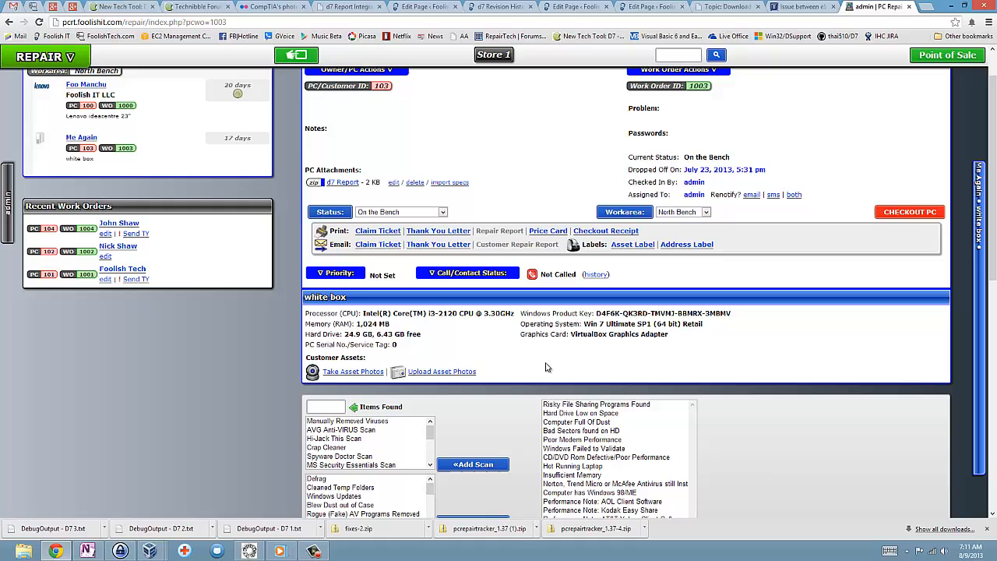
pyautogui.moveTo(580, 346)
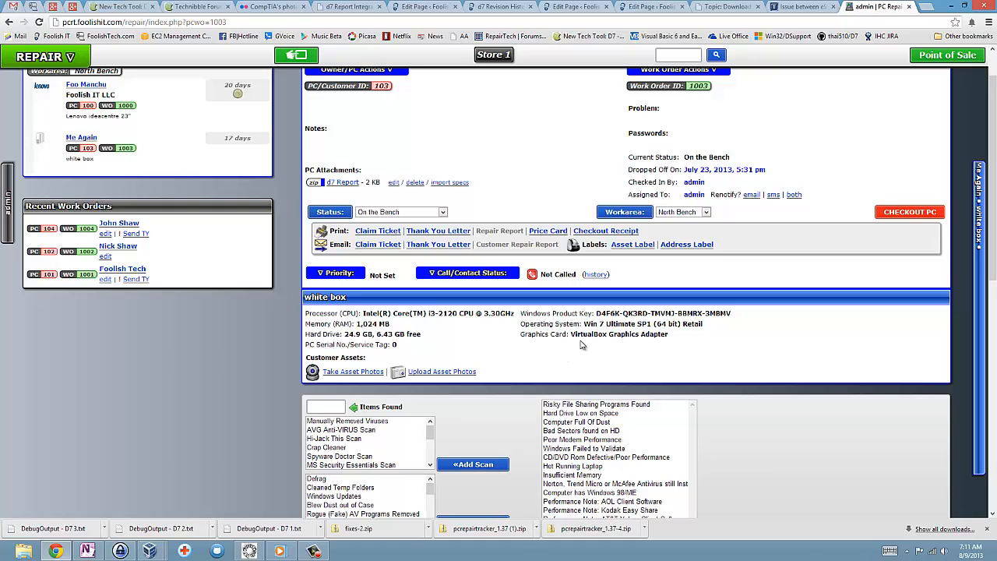